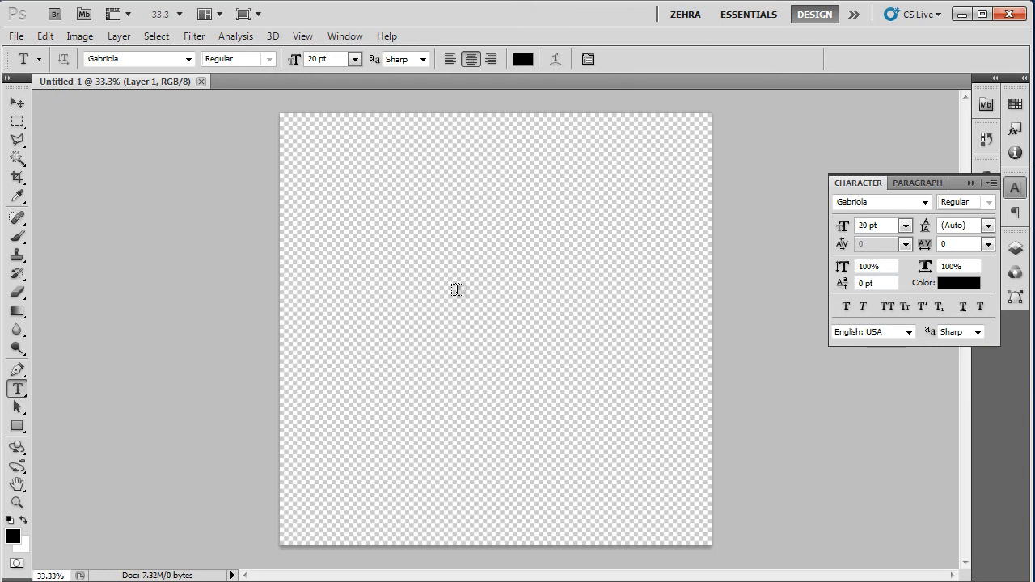
Place a text layer reading 'Dazzles' near the middle of the canvas
{"action": "left_click", "coordinate": [456, 290]}
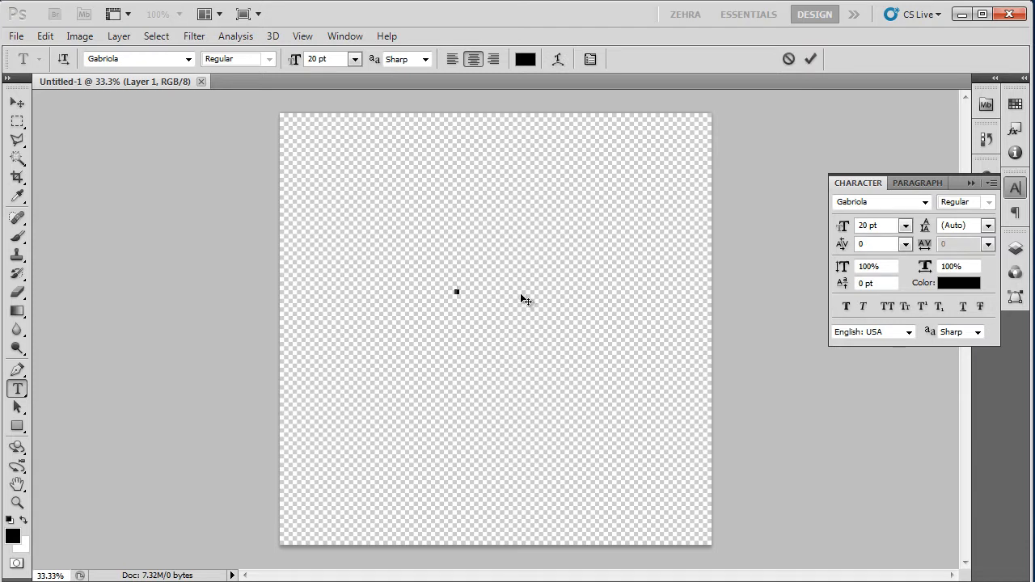
{"action": "type", "text": "Dazzles"}
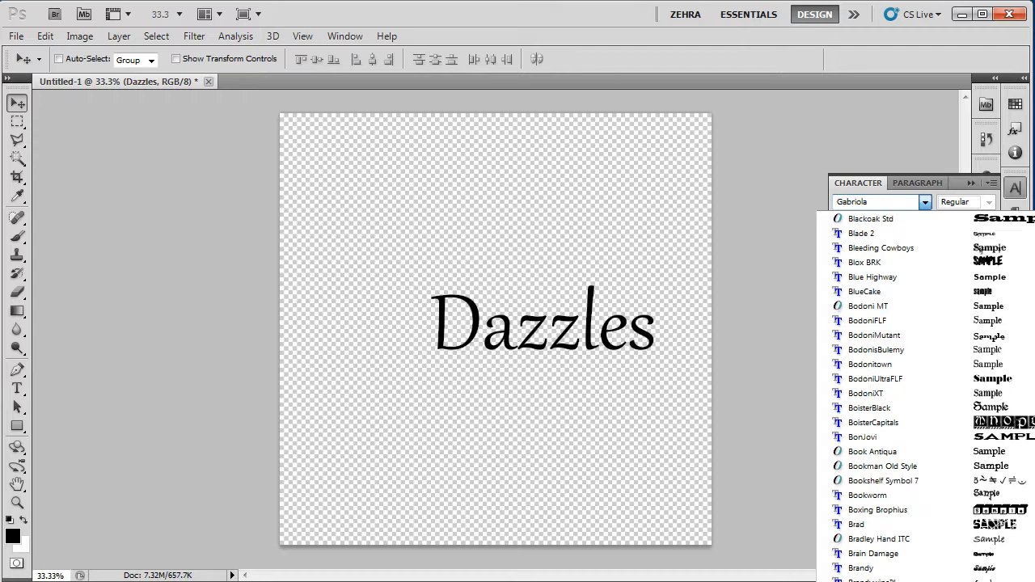
Set Dazzles in Bickham Script Pro, enlarge it, and browse the insect vectors page
{"action": "left_click", "coordinate": [880, 201]}
{"action": "type", "text": "Bickham Script Pr"}
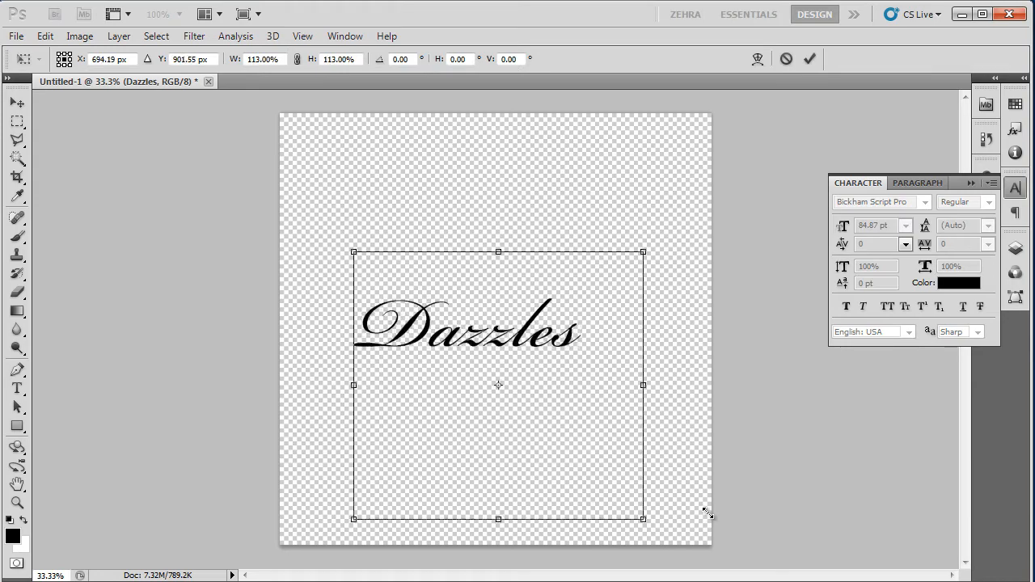
{"action": "left_click_drag", "start_coordinate": [644, 521], "coordinate": [708, 406]}
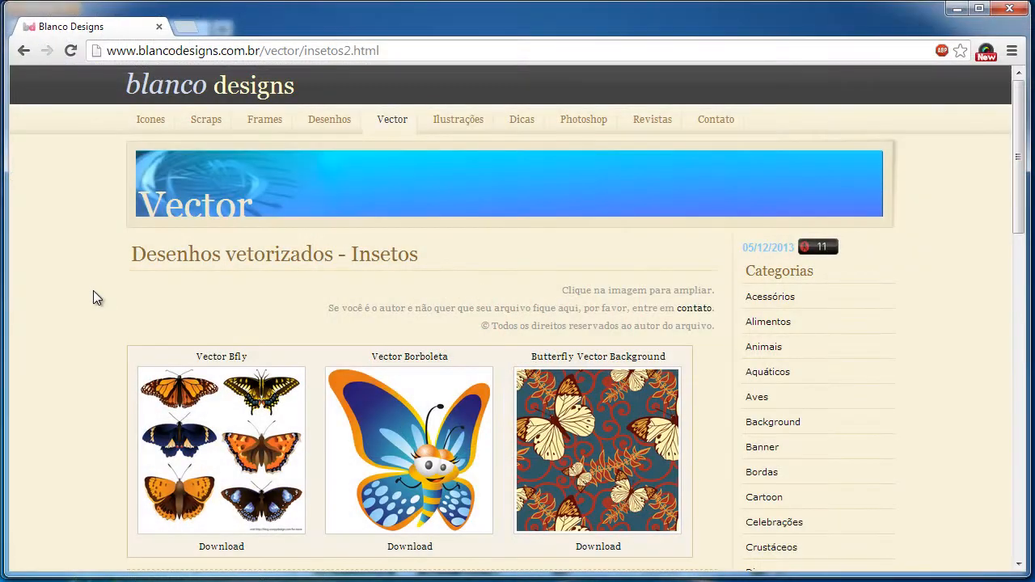
{"action": "scroll", "scroll_direction": "down", "scroll_amount": 3}
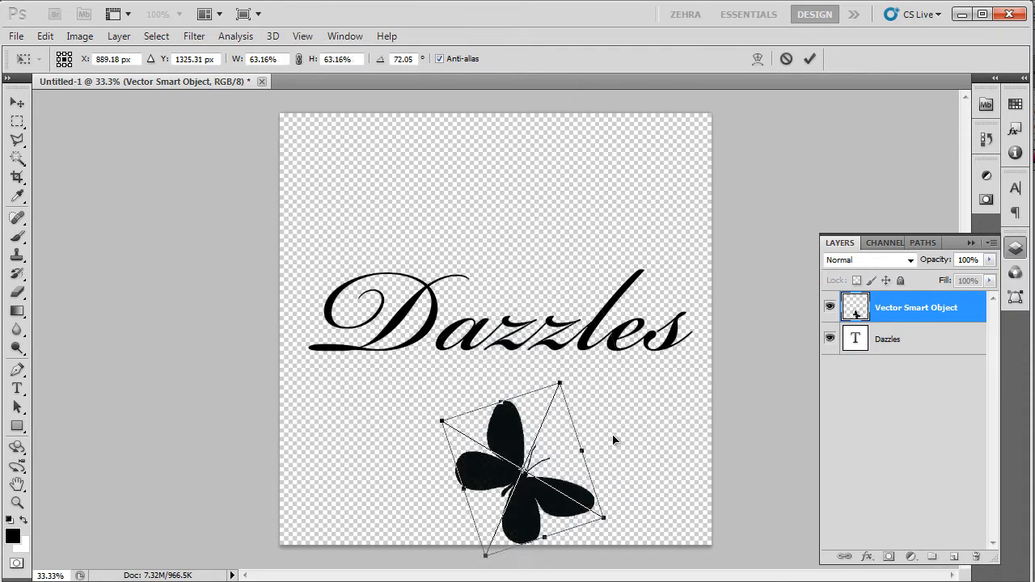
Perch the black butterfly atop the Dazzles lettering and rasterize the layer
{"action": "left_click_drag", "start_coordinate": [521, 472], "coordinate": [619, 267]}
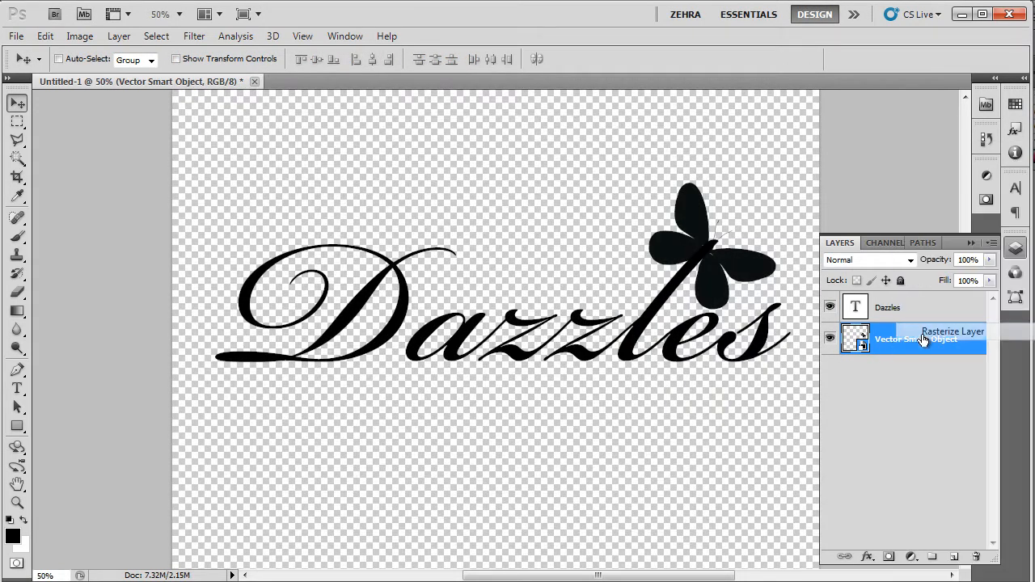
{"action": "left_click", "coordinate": [952, 332]}
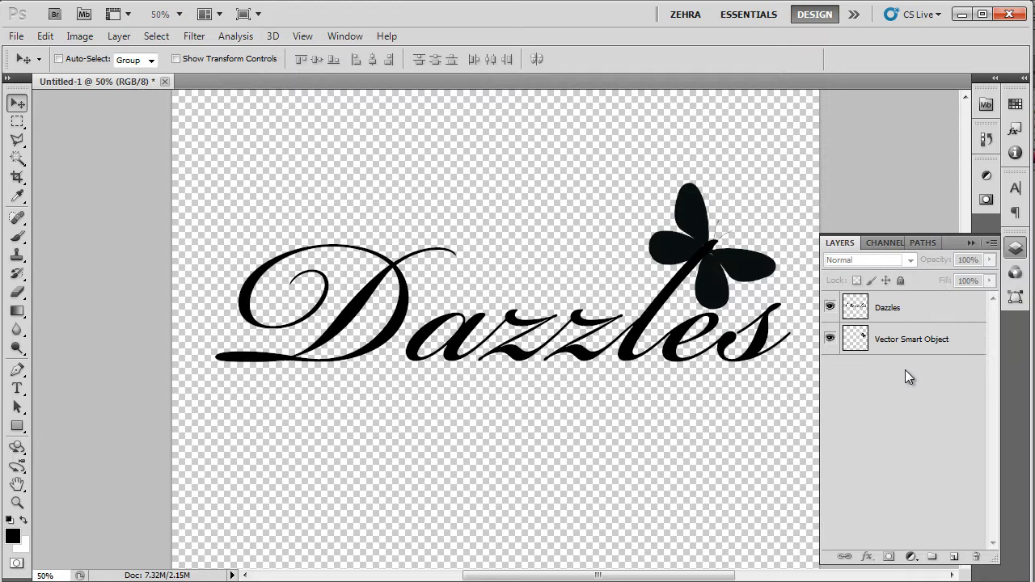
Fill the Magic Wand-selected Dazzles lettering with grey clouds and a Tiny Lens glass texture
{"action": "left_click", "coordinate": [886, 308]}
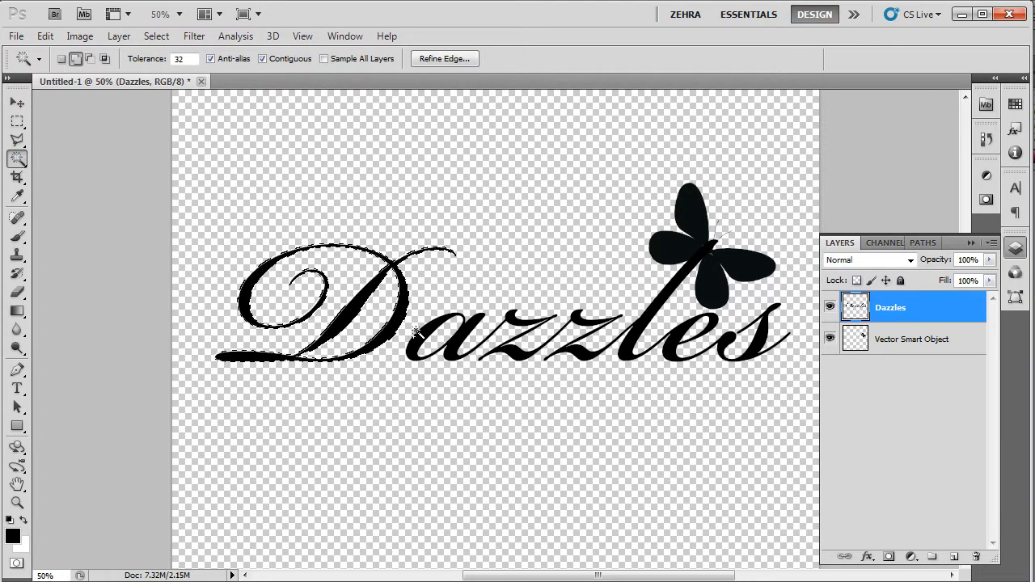
{"action": "left_click", "coordinate": [194, 36]}
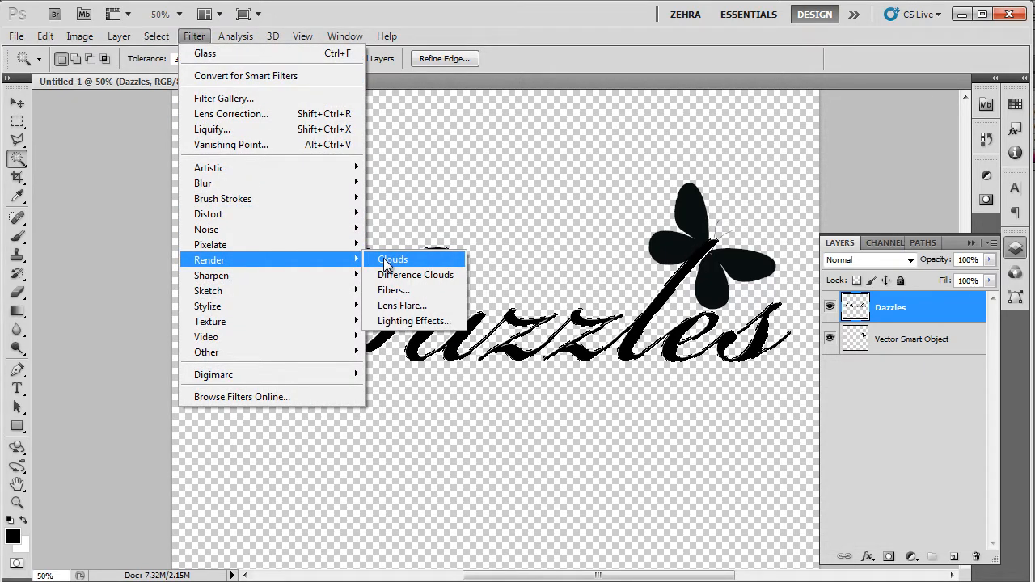
{"action": "left_click", "coordinate": [392, 259]}
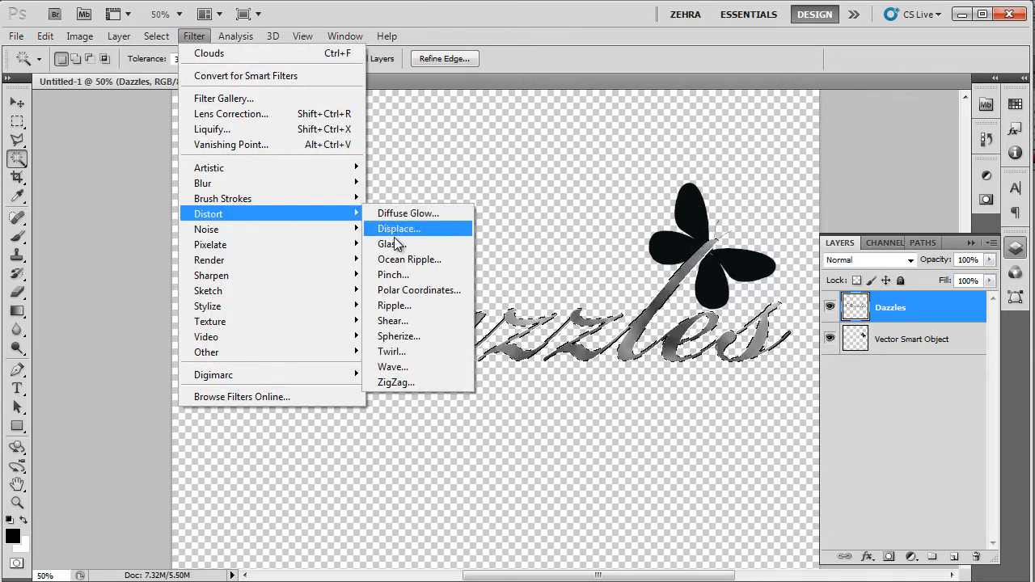
{"action": "left_click", "coordinate": [390, 244]}
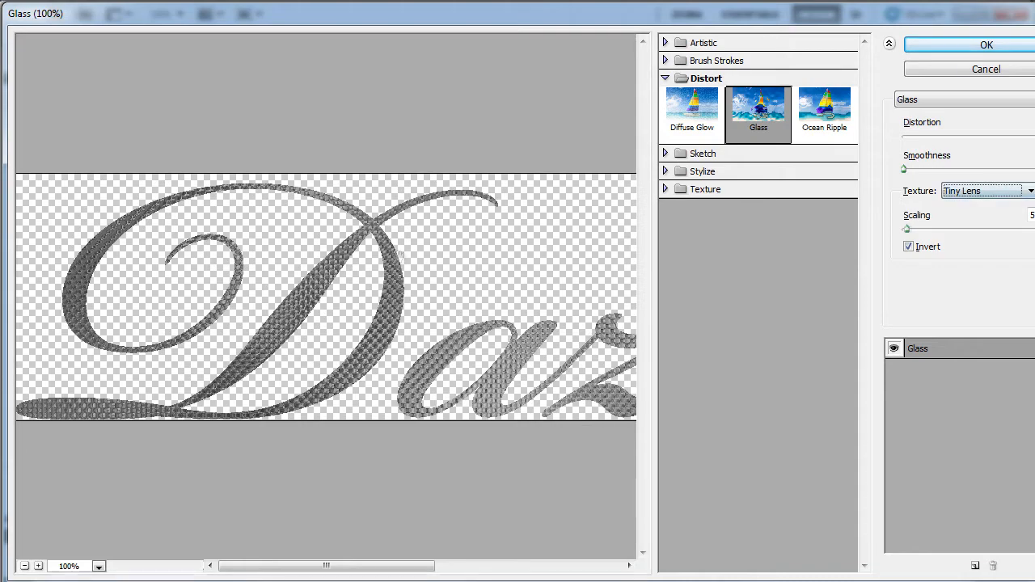
{"action": "left_click", "coordinate": [987, 46]}
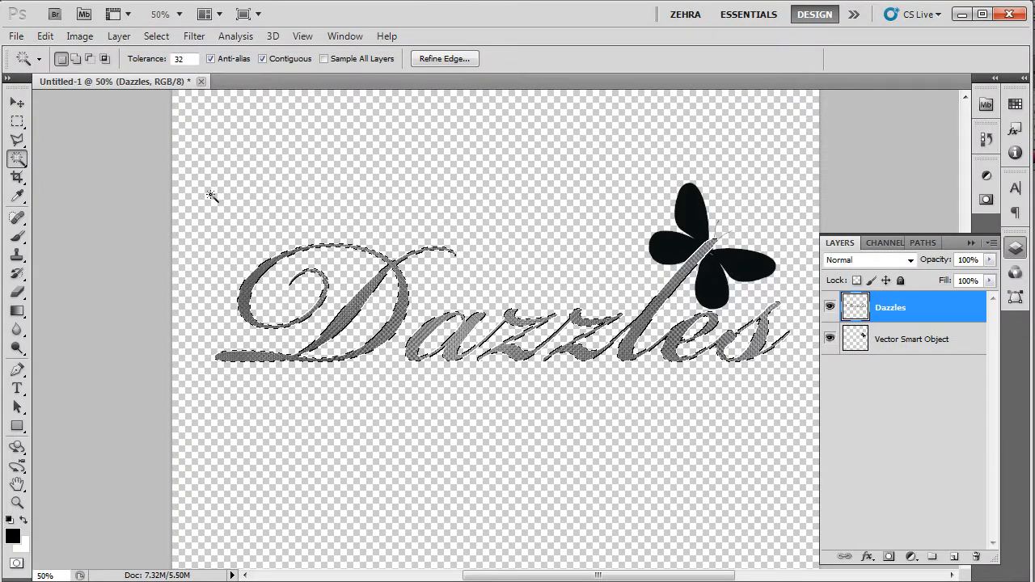
Brighten the Dazzles lettering's tones and highlights with a Curves adjustment
{"action": "left_click", "coordinate": [80, 35]}
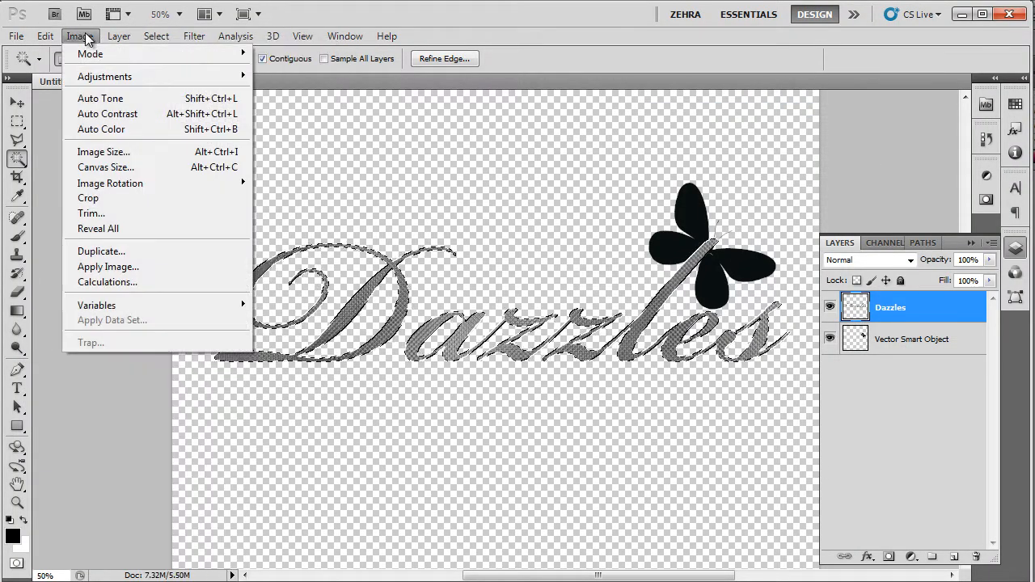
{"action": "mouse_move", "coordinate": [103, 76]}
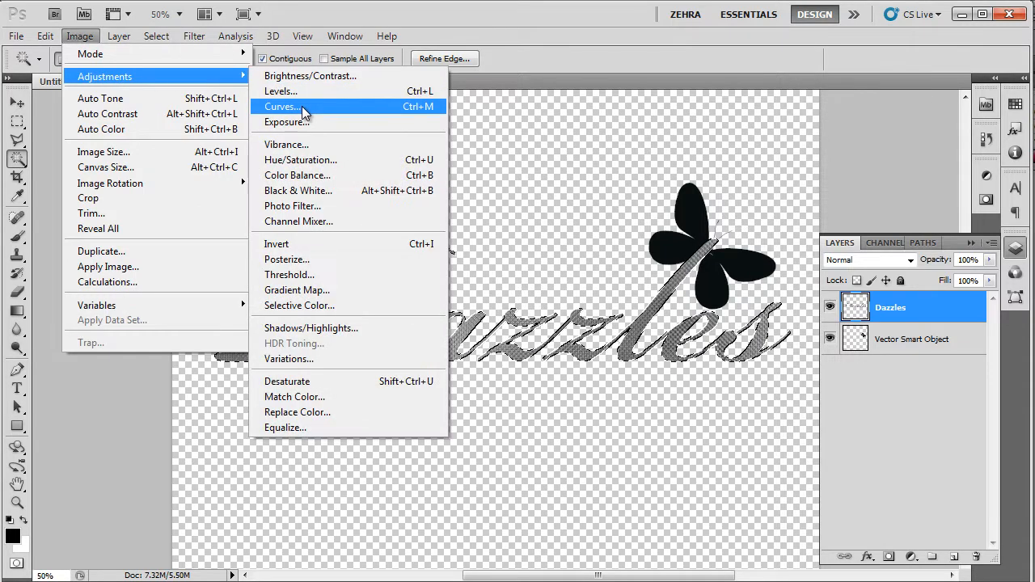
{"action": "left_click", "coordinate": [281, 107]}
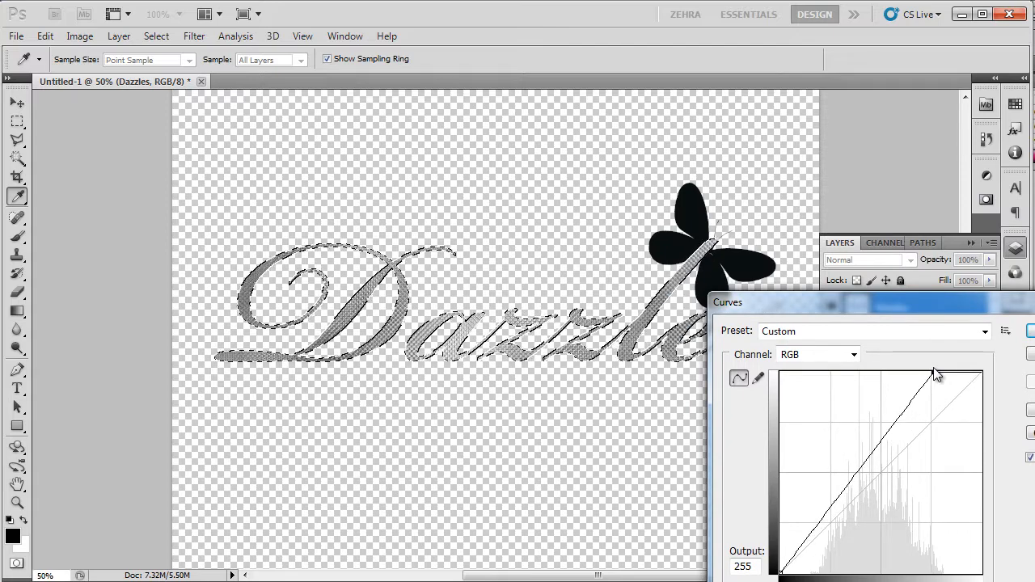
{"action": "left_click_drag", "start_coordinate": [938, 372], "coordinate": [903, 370]}
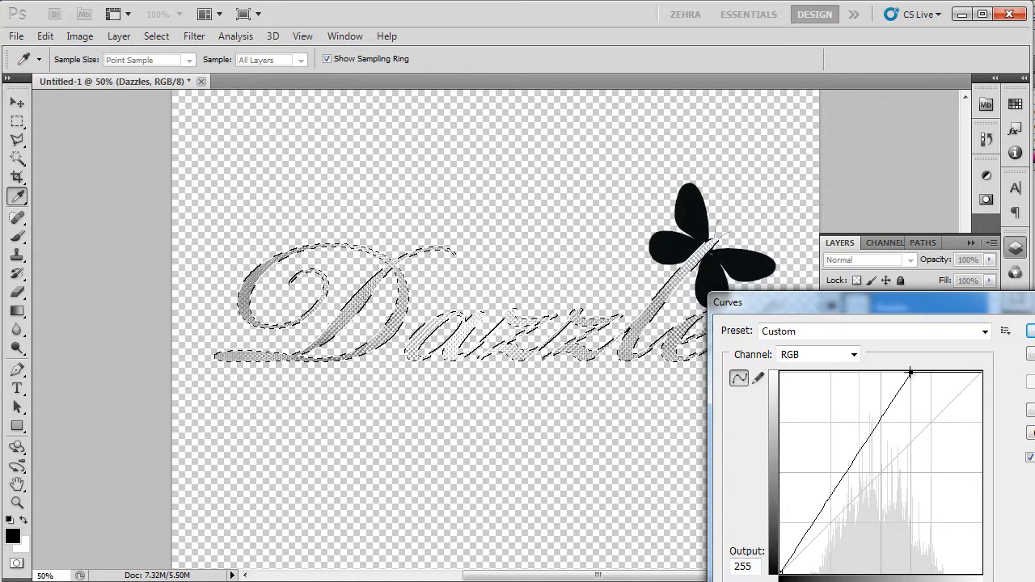
{"action": "left_click_drag", "start_coordinate": [910, 372], "coordinate": [919, 370]}
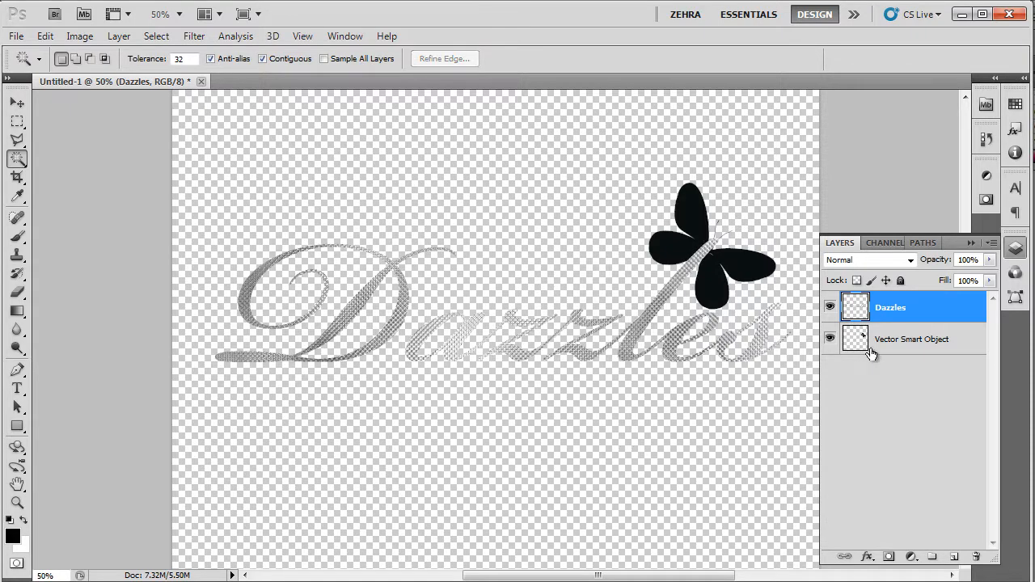
Add a new empty layer above the butterfly layer
{"action": "left_click", "coordinate": [912, 340]}
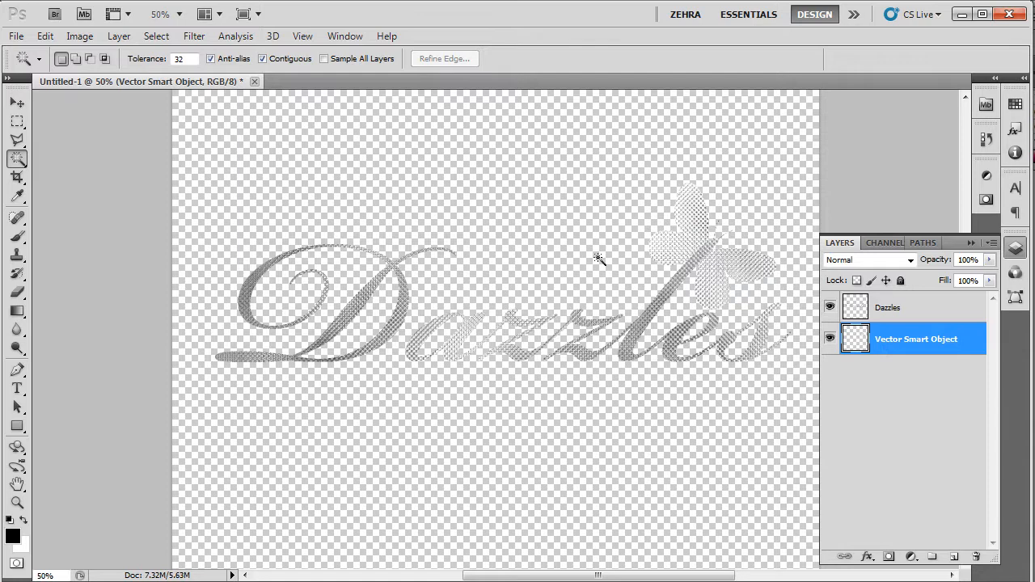
{"action": "left_click", "coordinate": [910, 556]}
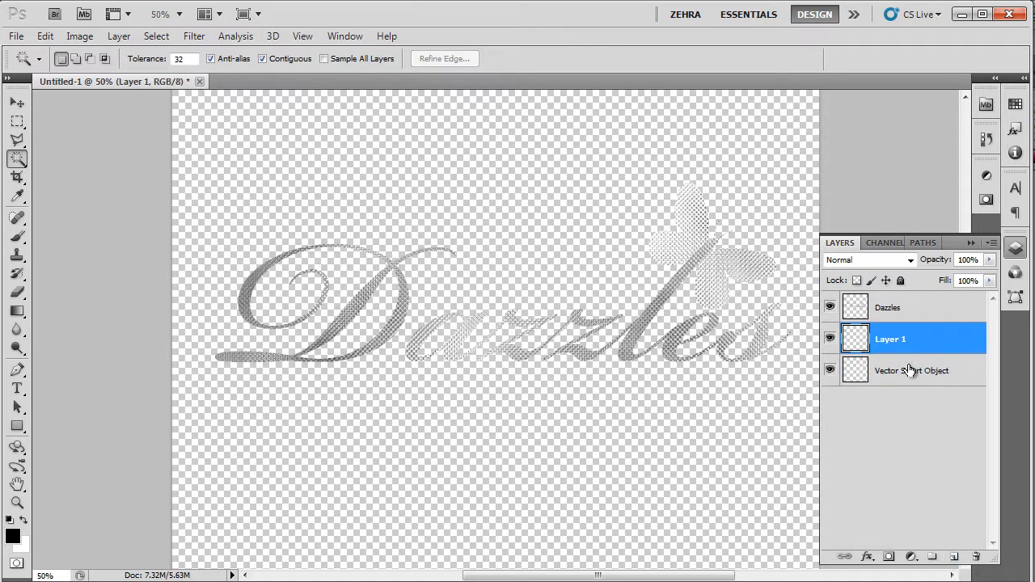
Move the new layer to the bottom as the background for the purple-to-black gradient
{"action": "left_click_drag", "start_coordinate": [890, 340], "coordinate": [903, 372]}
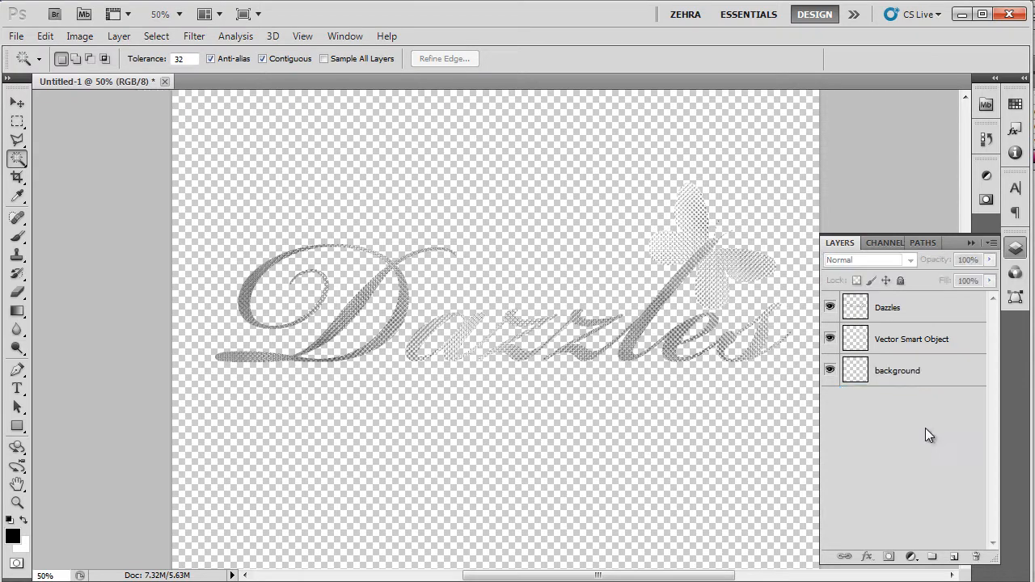
{"action": "left_click", "coordinate": [896, 371]}
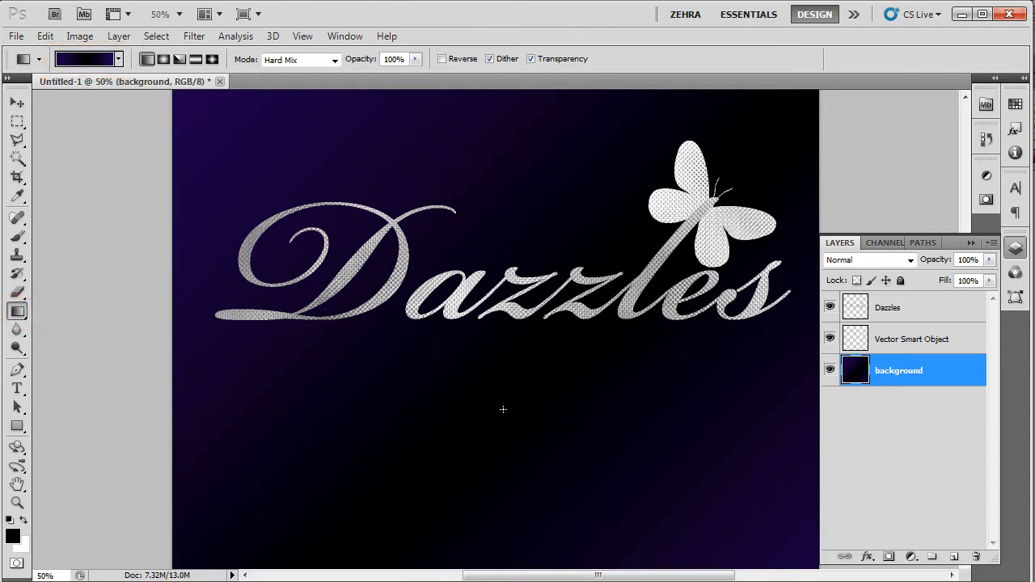
{"action": "left_click", "coordinate": [890, 307]}
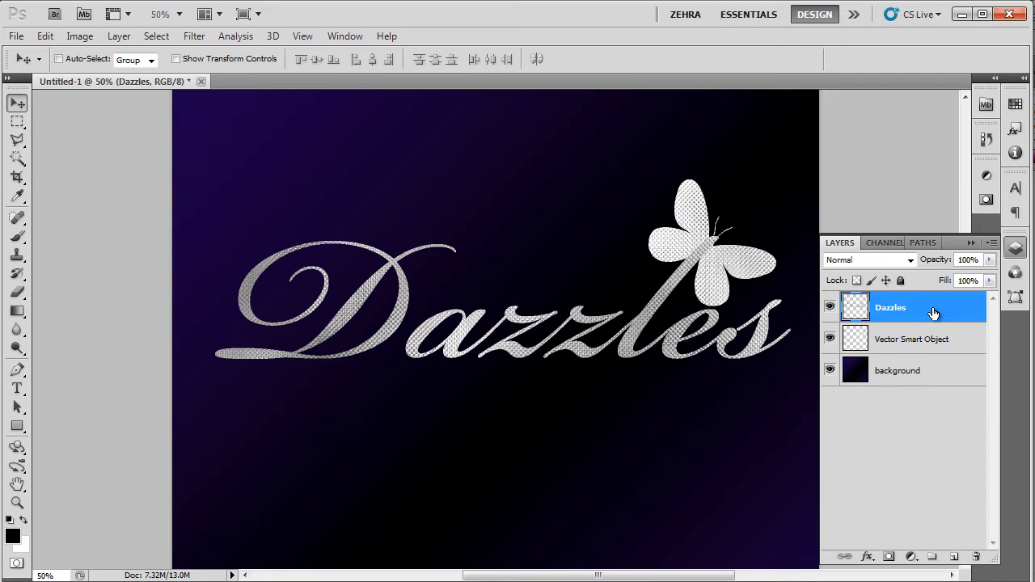
Give Dazzles a Copper gradient stroke at 90° and enable Bevel and Emboss
{"action": "double_click", "coordinate": [890, 308]}
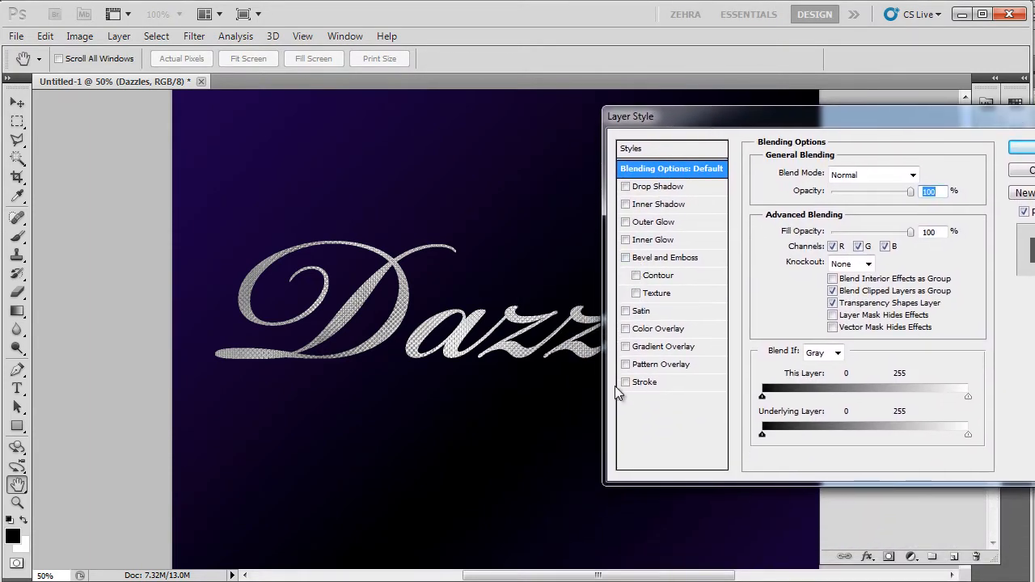
{"action": "left_click", "coordinate": [624, 382]}
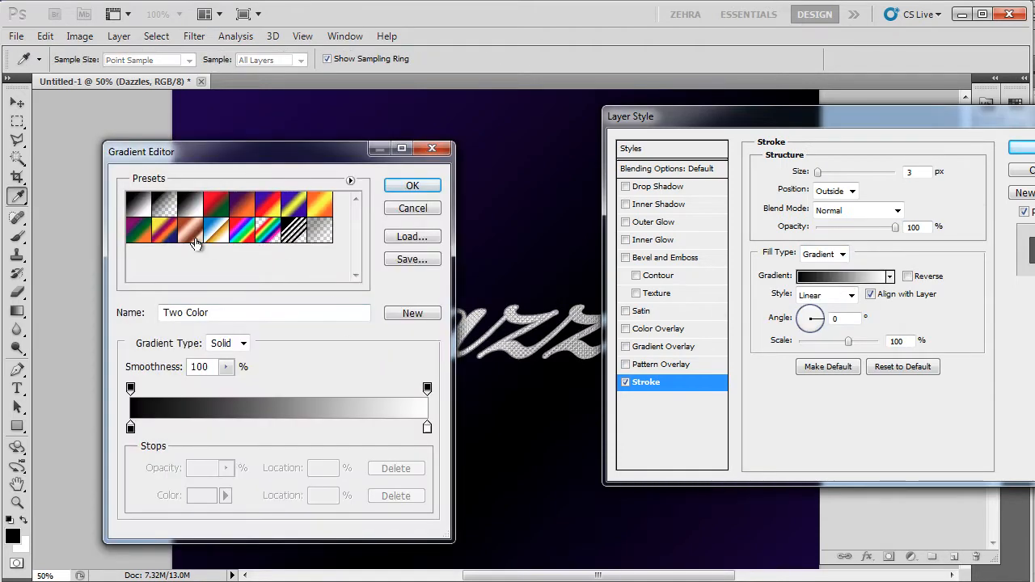
{"action": "left_click", "coordinate": [191, 230]}
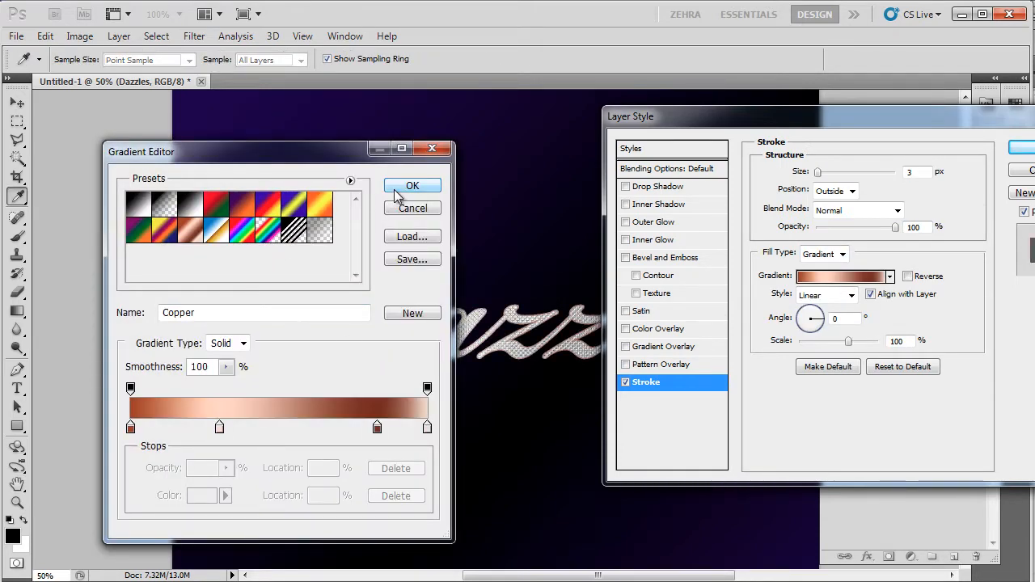
{"action": "left_click", "coordinate": [413, 184]}
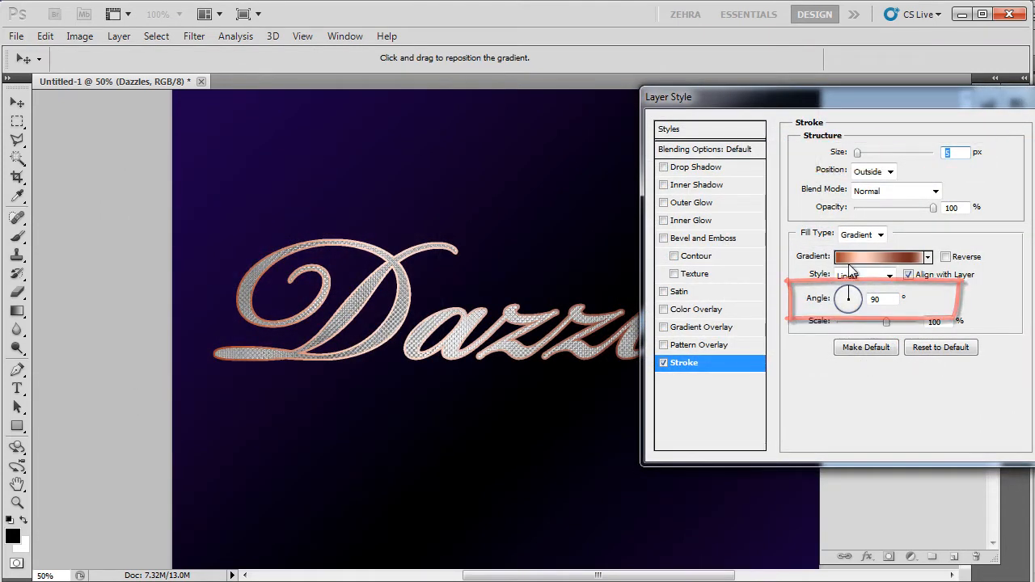
{"action": "left_click", "coordinate": [705, 238]}
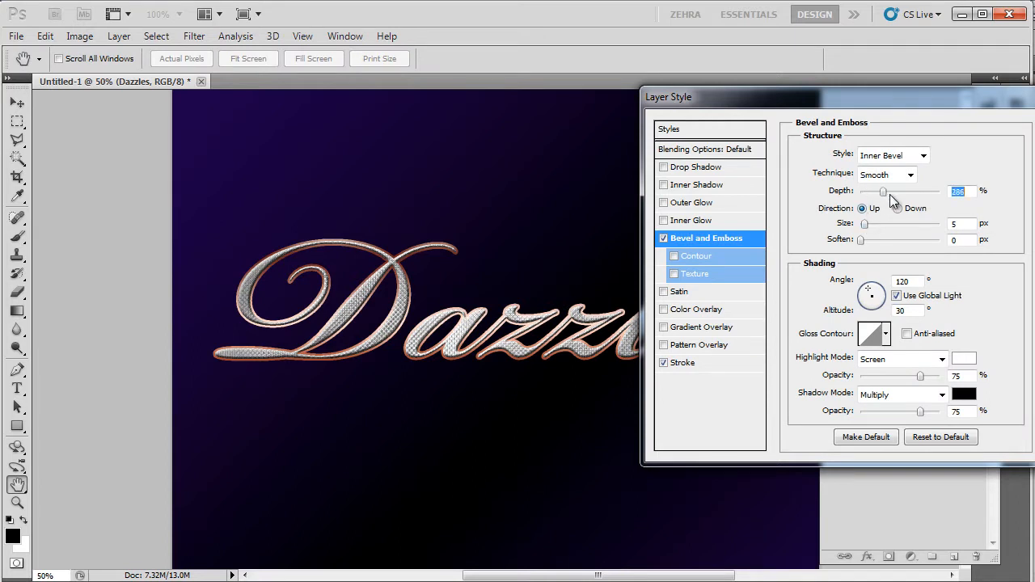
Deepen the smooth inner bevel on the lettering and add a new layer
{"action": "left_click_drag", "start_coordinate": [884, 191], "coordinate": [924, 191]}
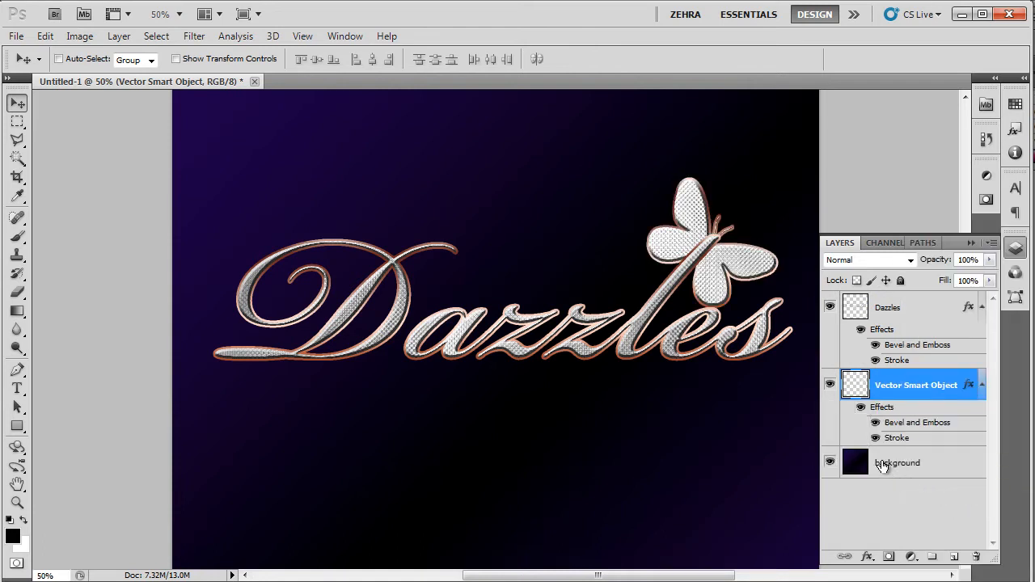
{"action": "left_click", "coordinate": [913, 556]}
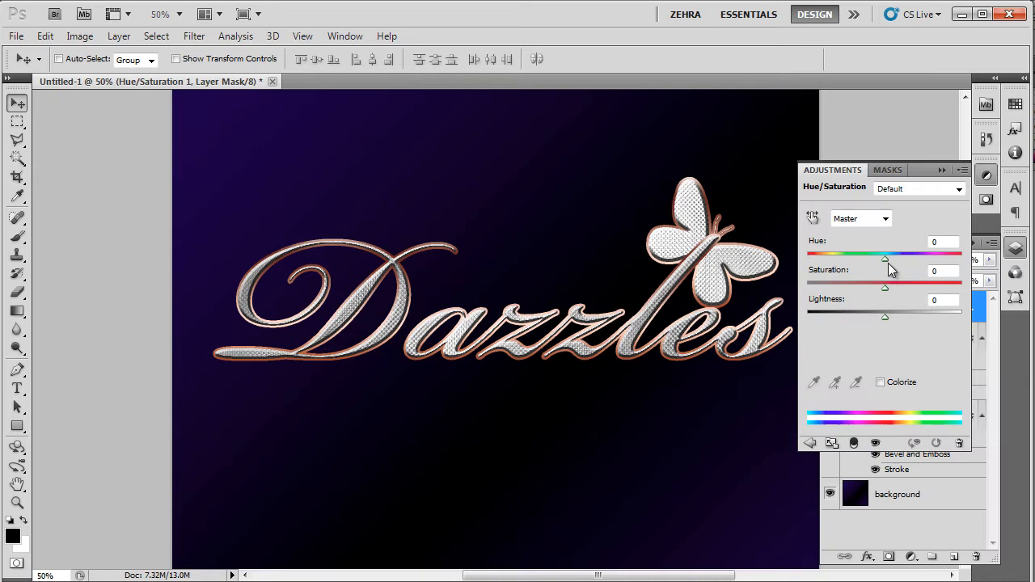
Shift the copper outlines to gold (hue +19, saturation +98) and download the Glitter & Sparkles brushes
{"action": "left_click_drag", "start_coordinate": [887, 288], "coordinate": [926, 291]}
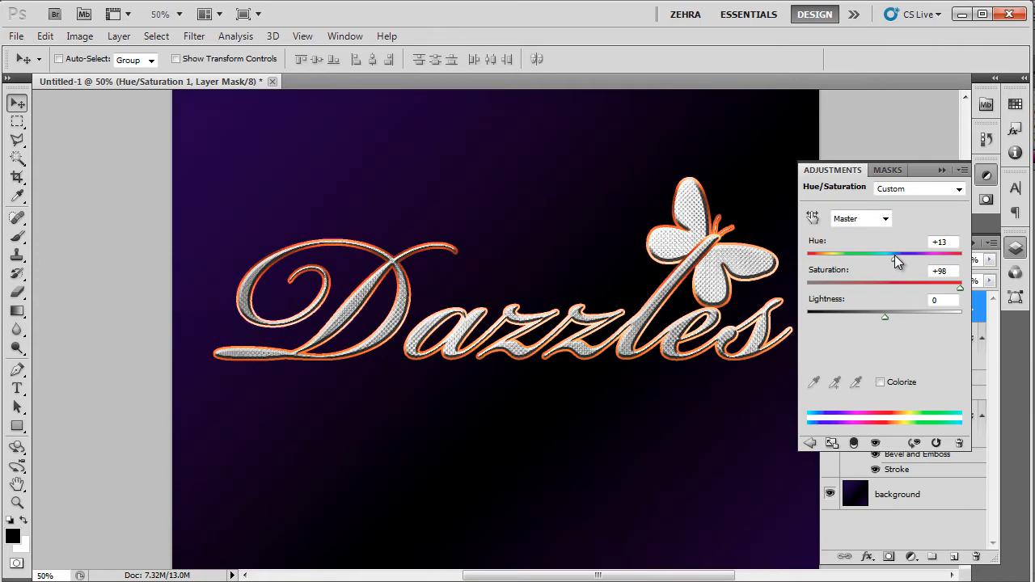
{"action": "left_click_drag", "start_coordinate": [893, 256], "coordinate": [899, 256]}
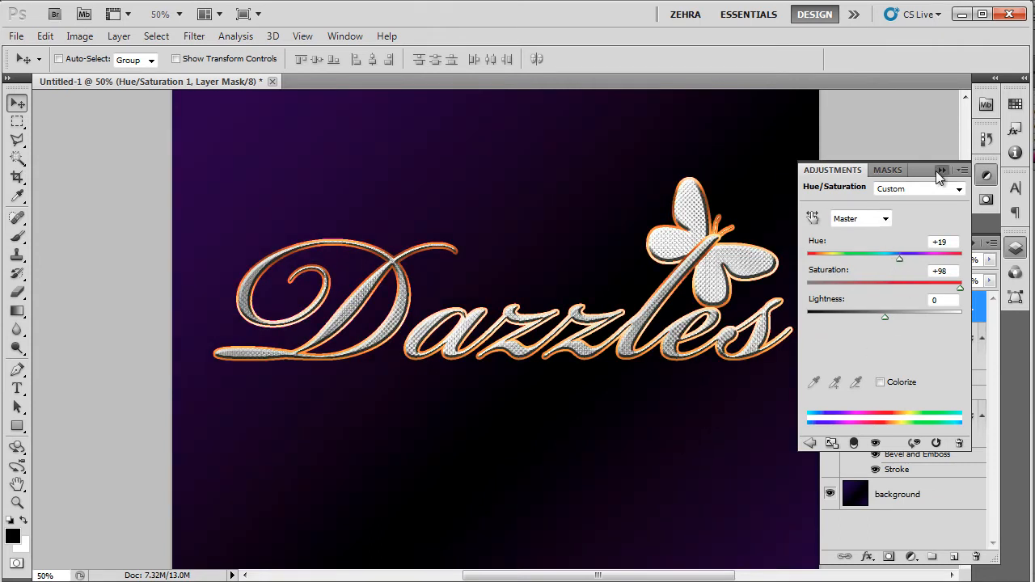
{"action": "left_click", "coordinate": [942, 171]}
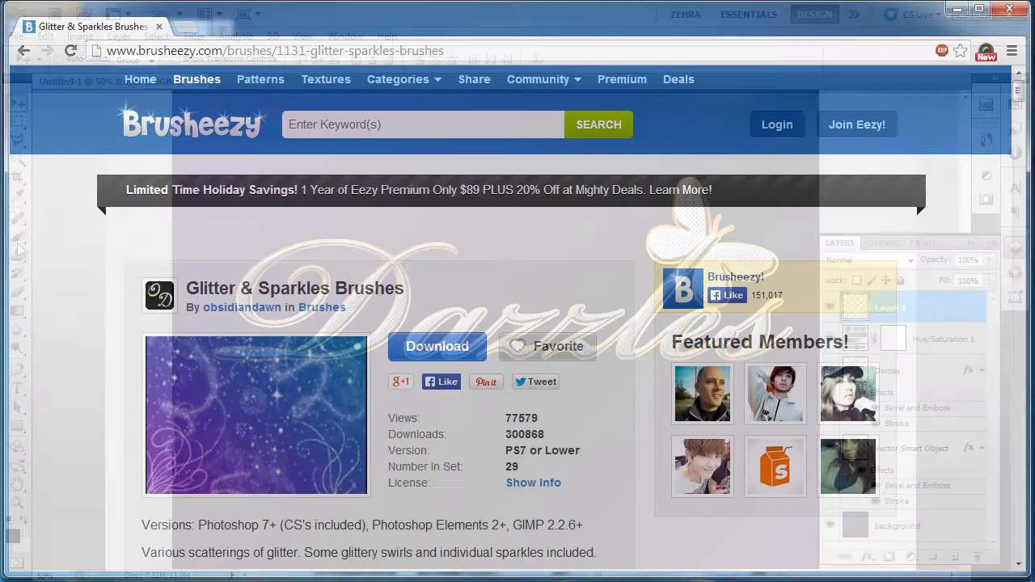
{"action": "left_click", "coordinate": [437, 347]}
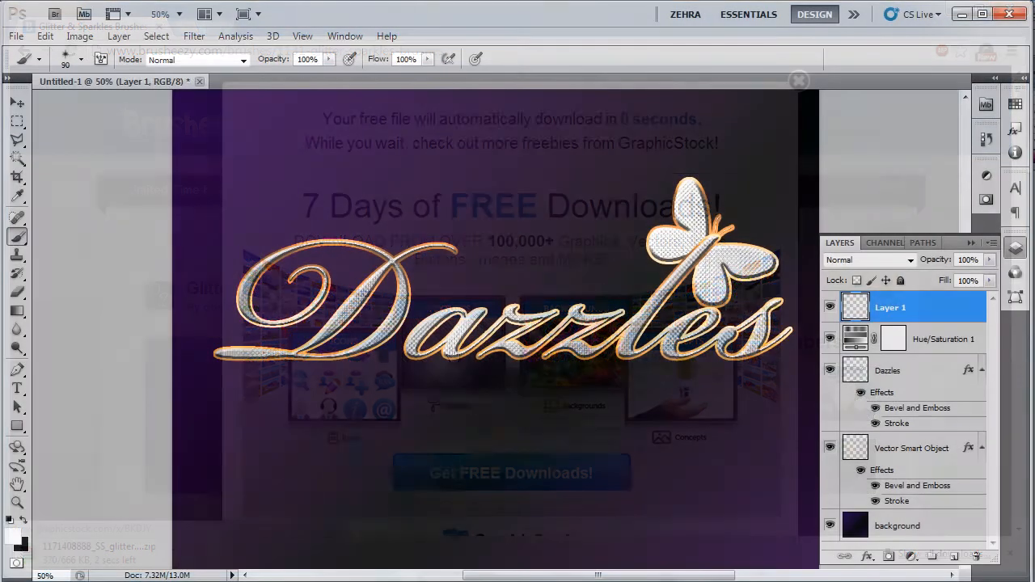
Paint a sparkle onto the golden Dazzles logo with the sparkle brush
{"action": "left_click", "coordinate": [799, 81]}
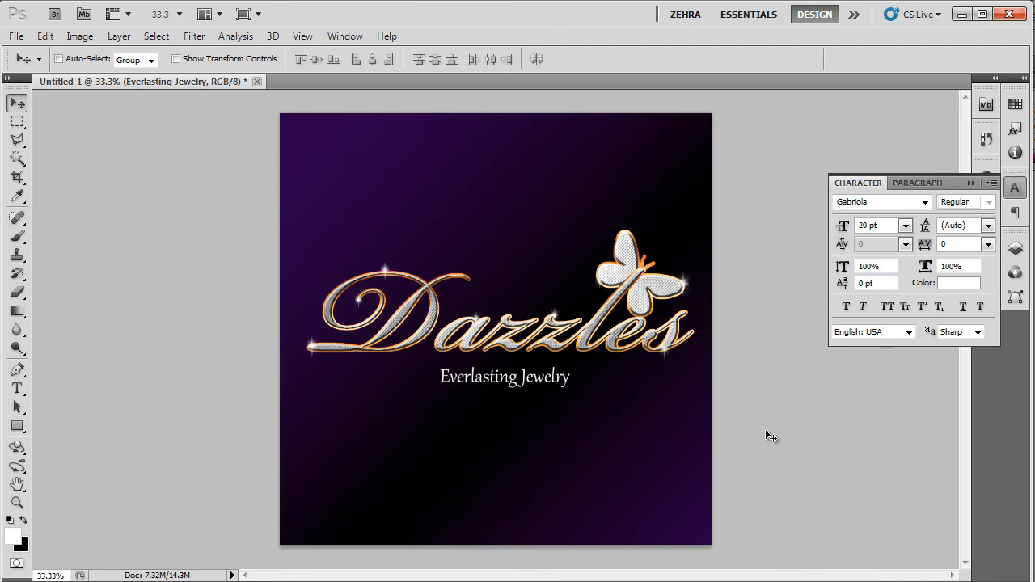
{"action": "mouse_move", "coordinate": [764, 430]}
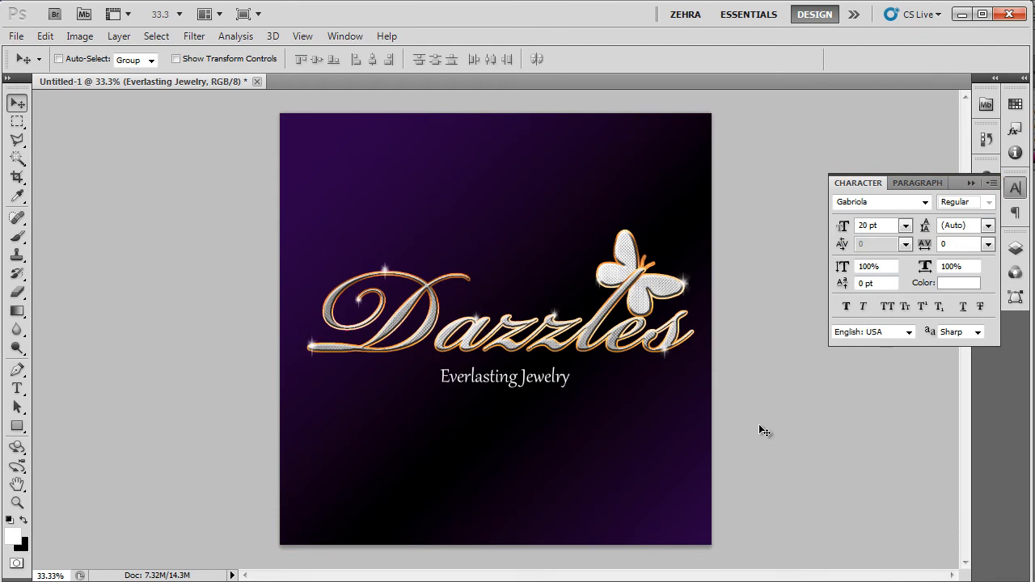